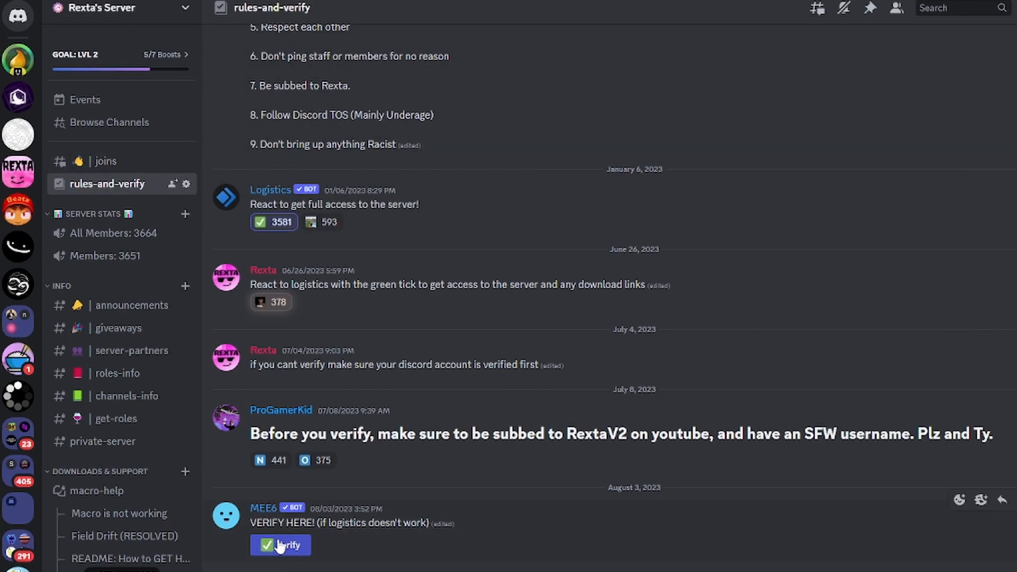
- Verify with the MEE6 Verify button in #rules-and-verify and scroll to the AutoHotkey link
left_click(281, 545)
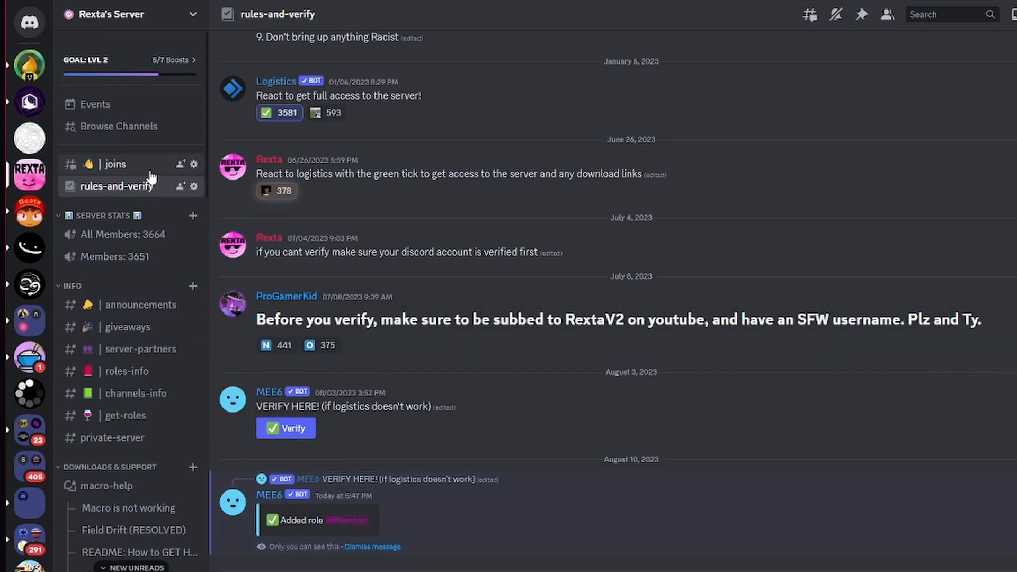
scroll("down", 3)
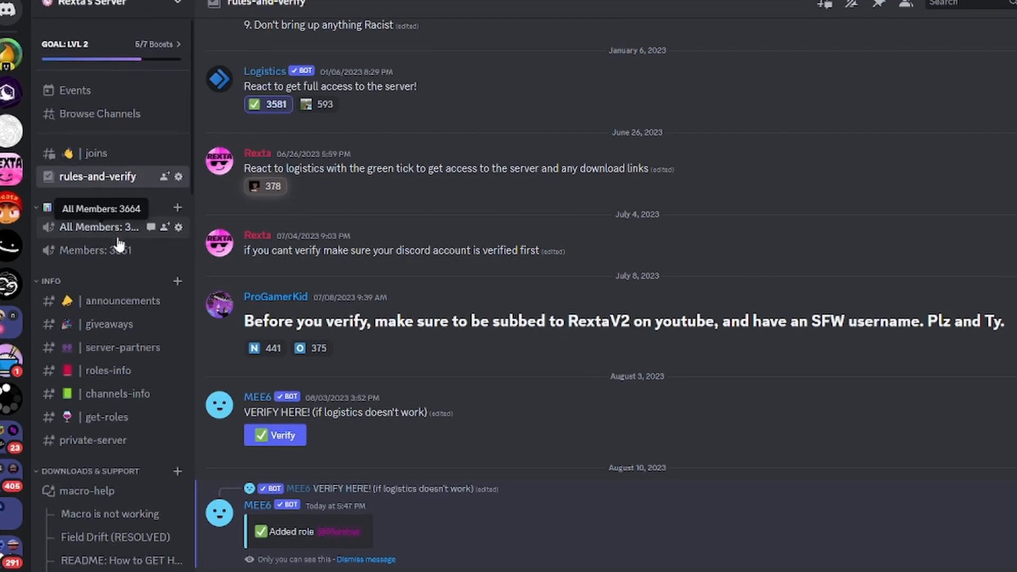
scroll("down", 3)
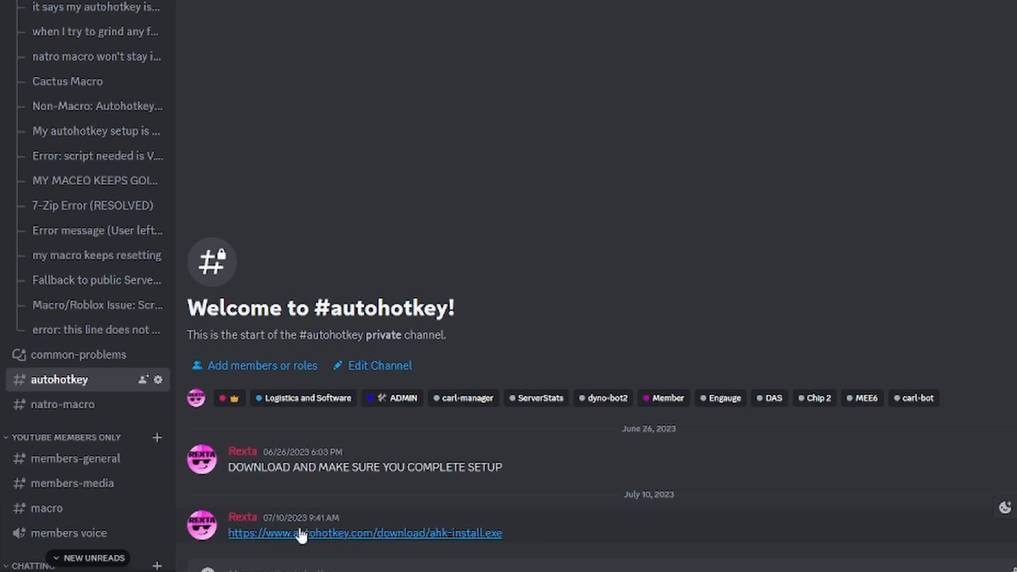
- Save the ahk-install.exe AutoHotkey installer from #autohotkey into Downloads
left_click(364, 532)
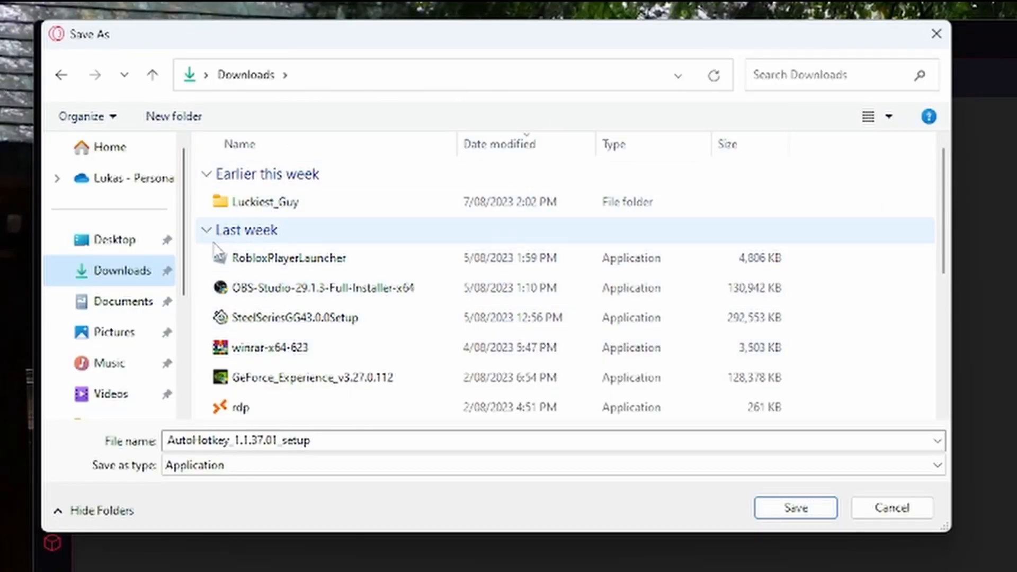
left_click(270, 348)
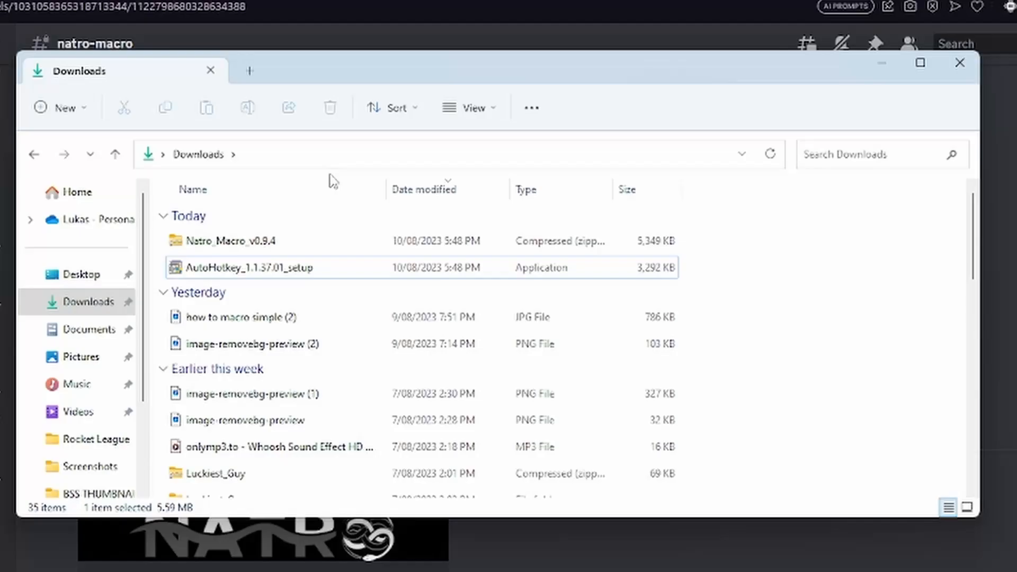
mouse_move(230, 260)
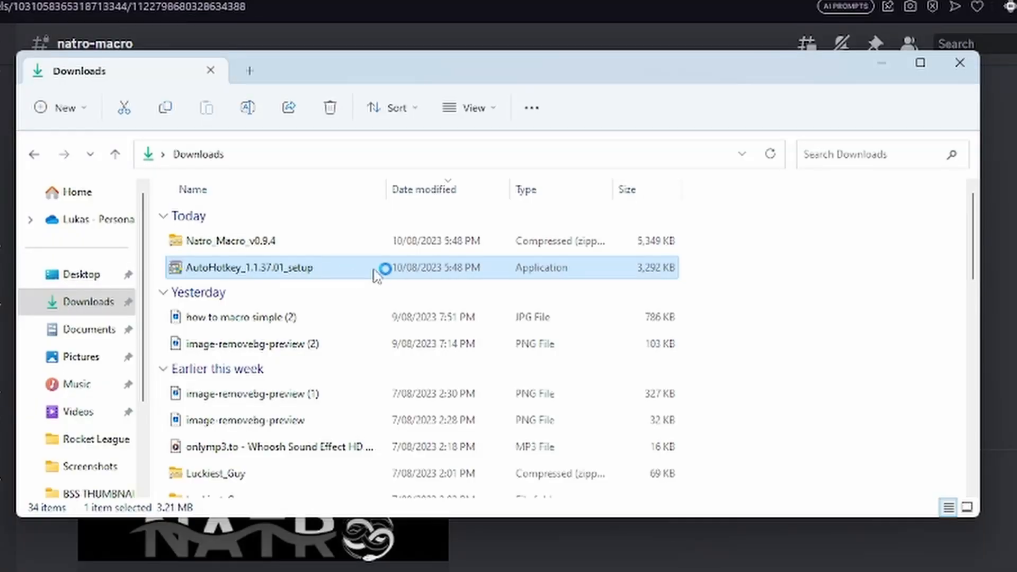
- Run AutoHotkey_1.1.37.01_setup and install it with Express Installation
double_click(246, 267)
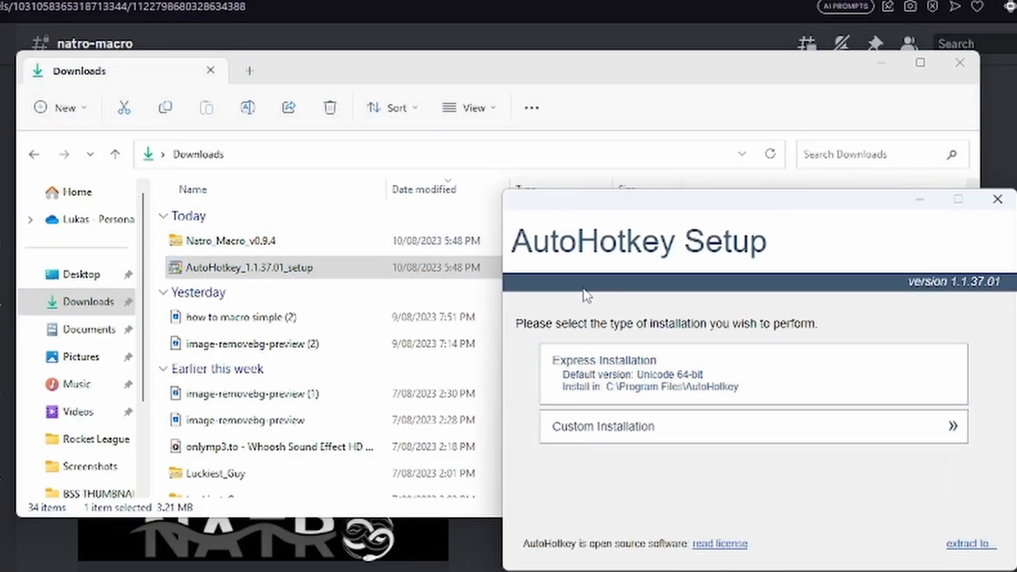
left_click(752, 374)
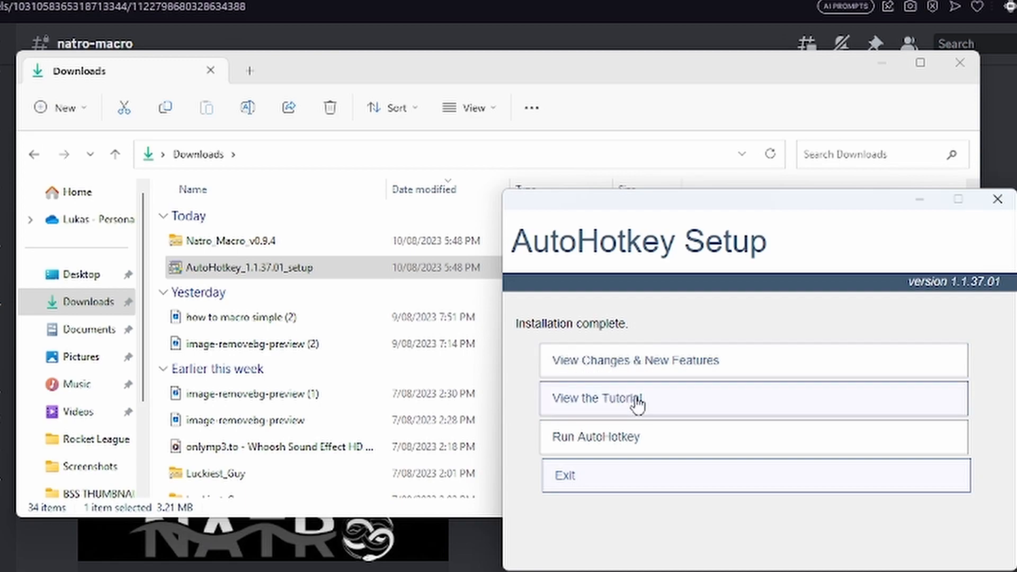
mouse_move(645, 398)
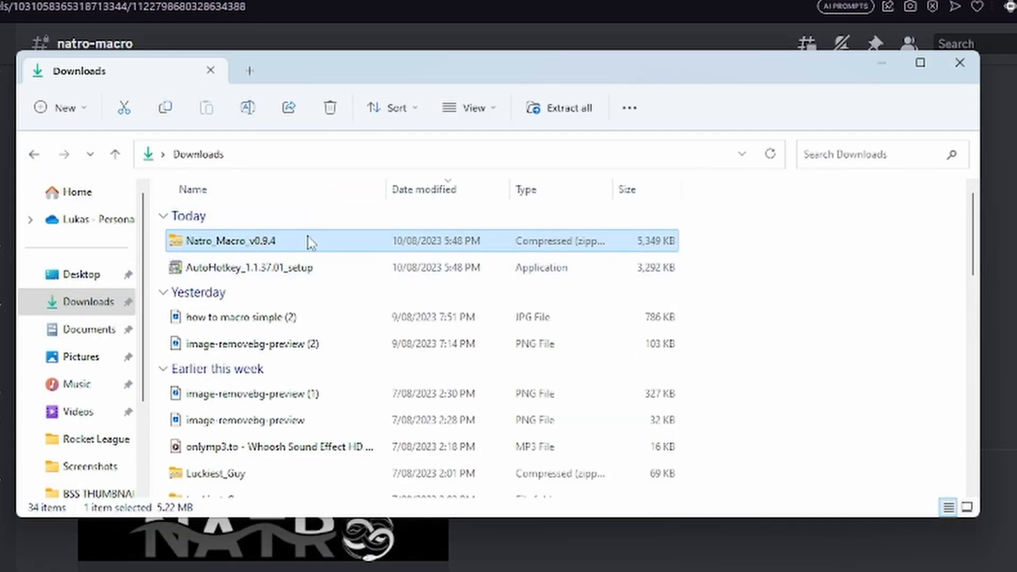
- Extract Natro_Macro_v0.9.4.zip into a Natro_Macro_v0.9.4 folder in Downloads
right_click(232, 241)
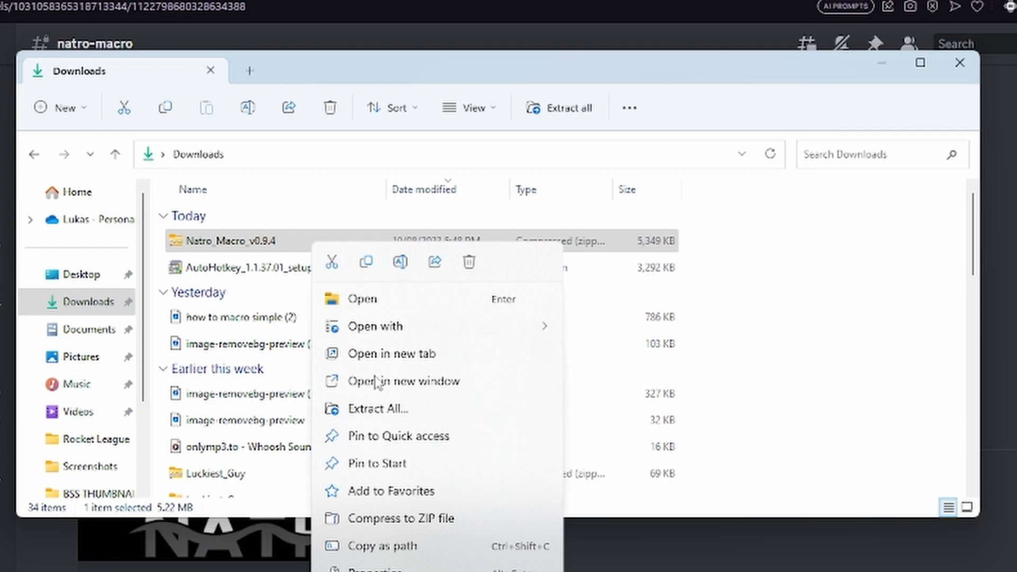
left_click(378, 409)
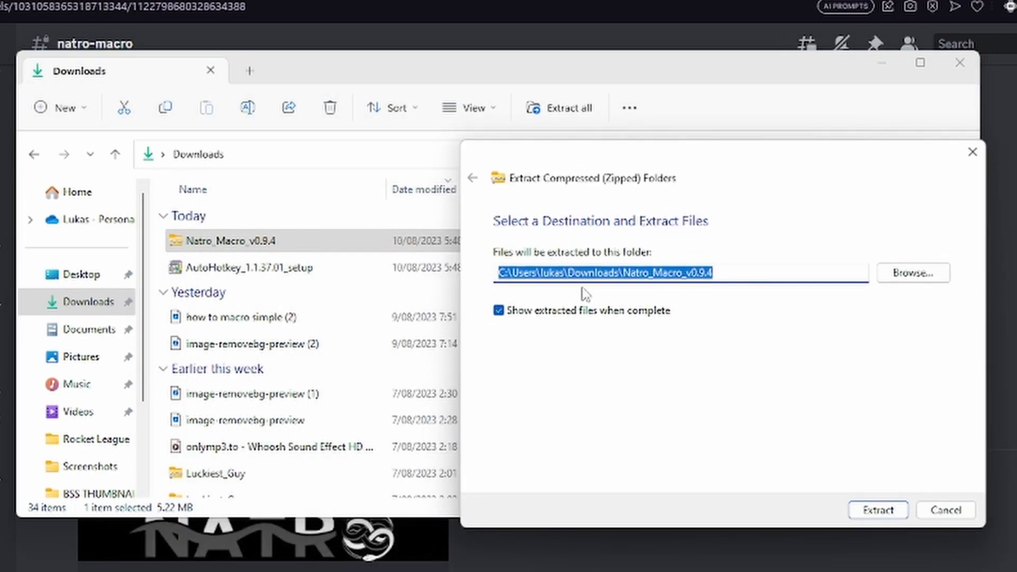
mouse_move(936, 298)
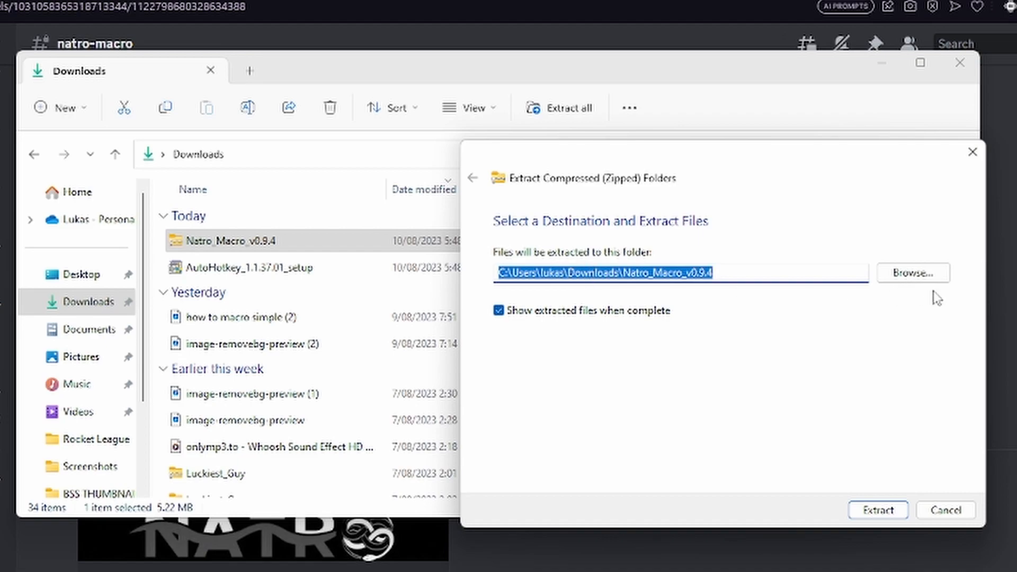
left_click(911, 272)
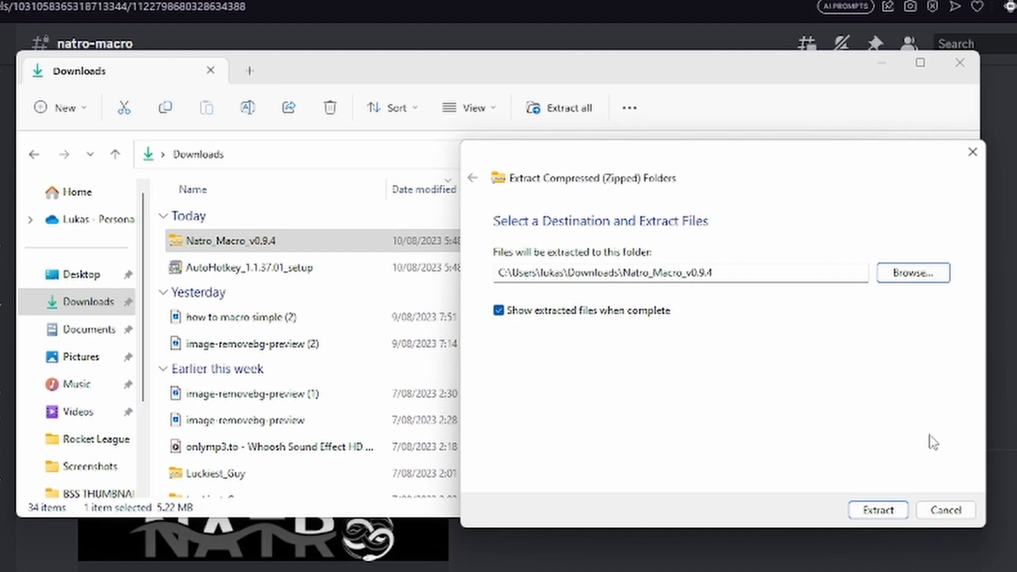
left_click(877, 509)
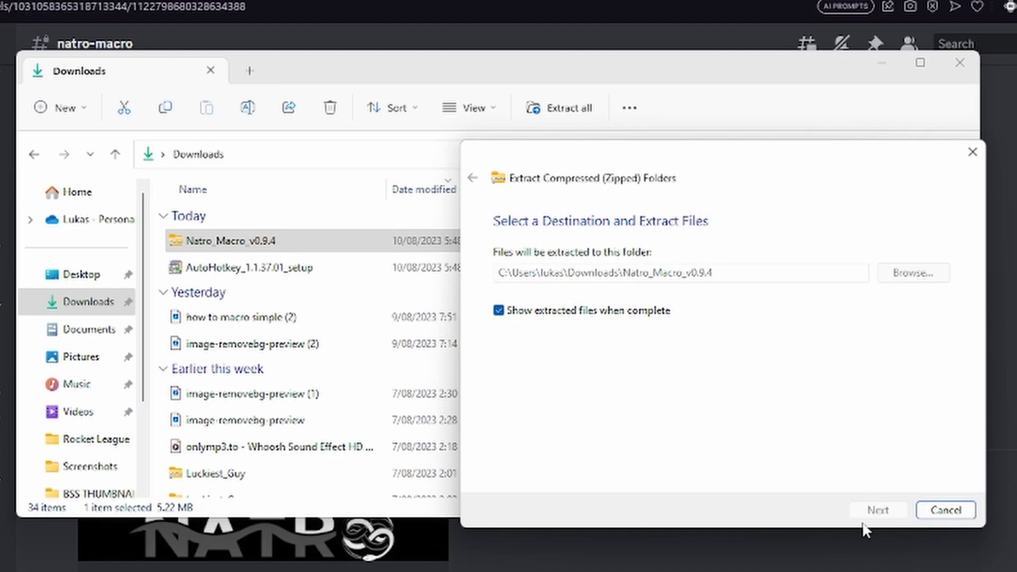
left_click(878, 509)
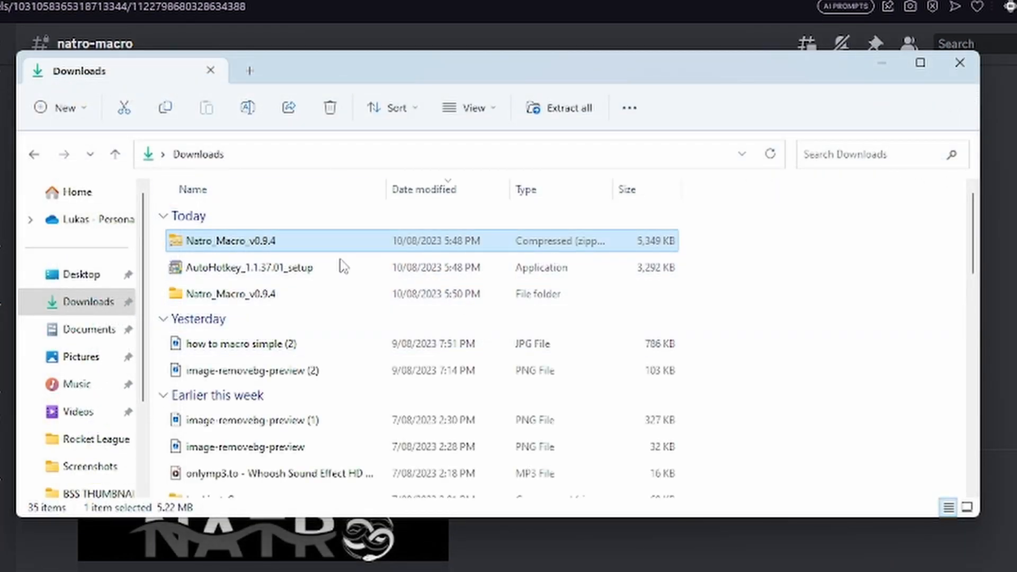
- Delete the leftover zip and open Natro Macro v0.9.4 to select natro_macro
right_click(227, 241)
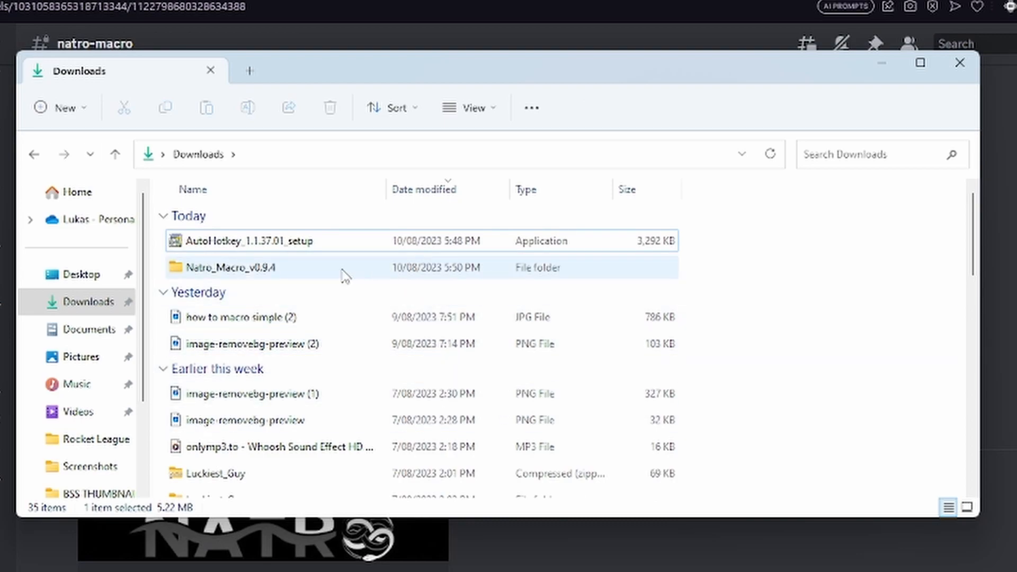
double_click(231, 267)
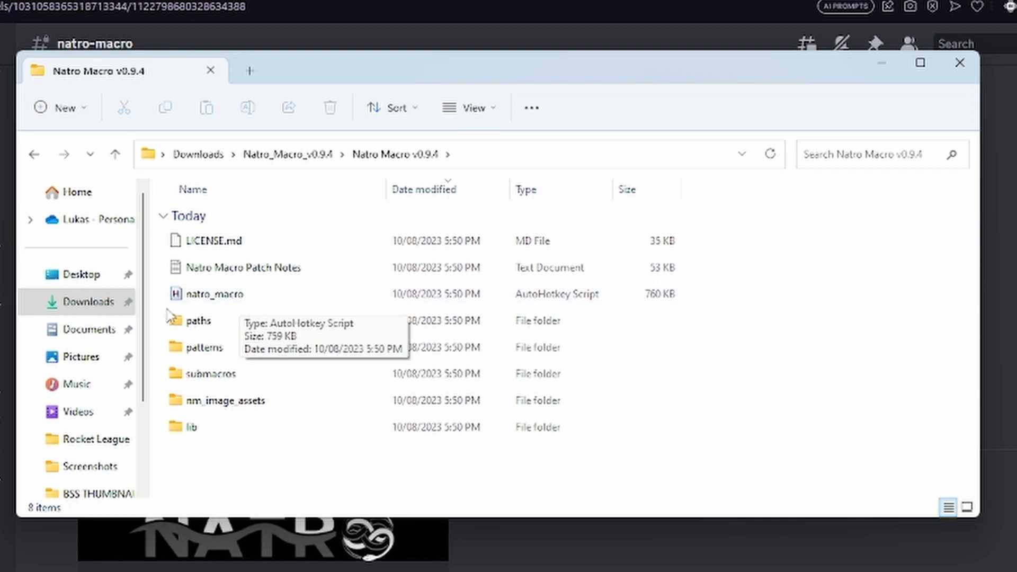
left_click(224, 294)
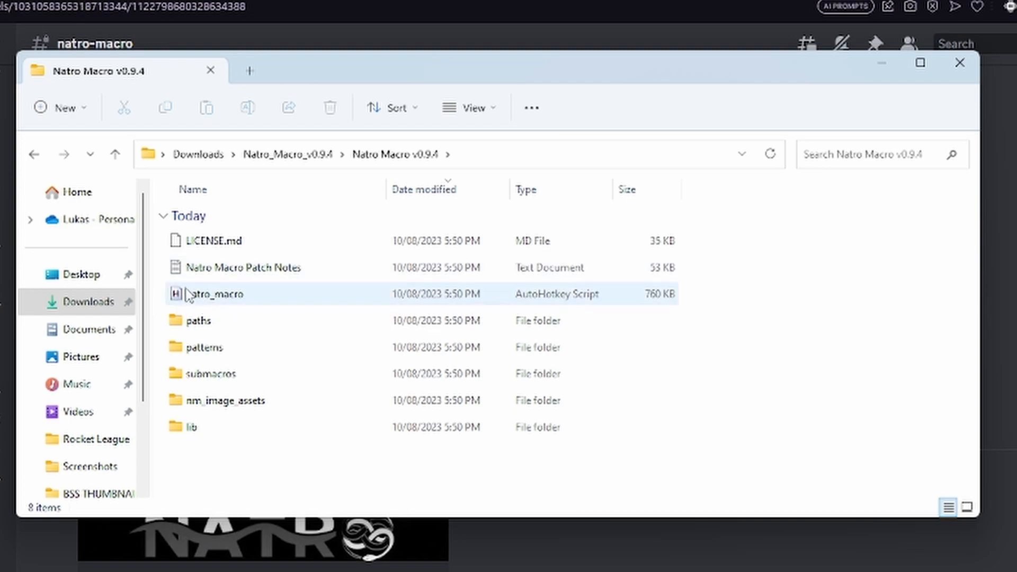
mouse_move(220, 300)
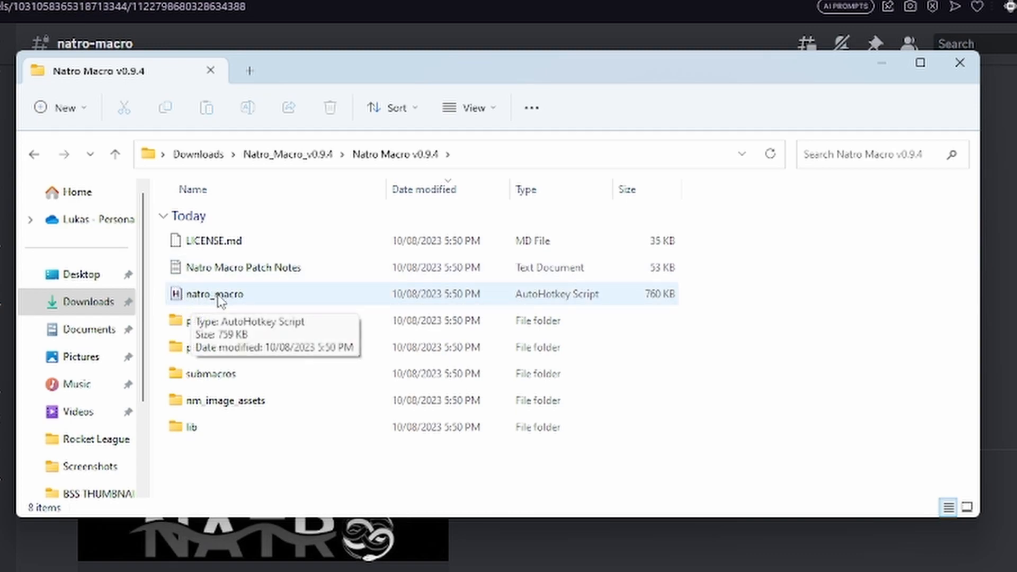
left_click(216, 294)
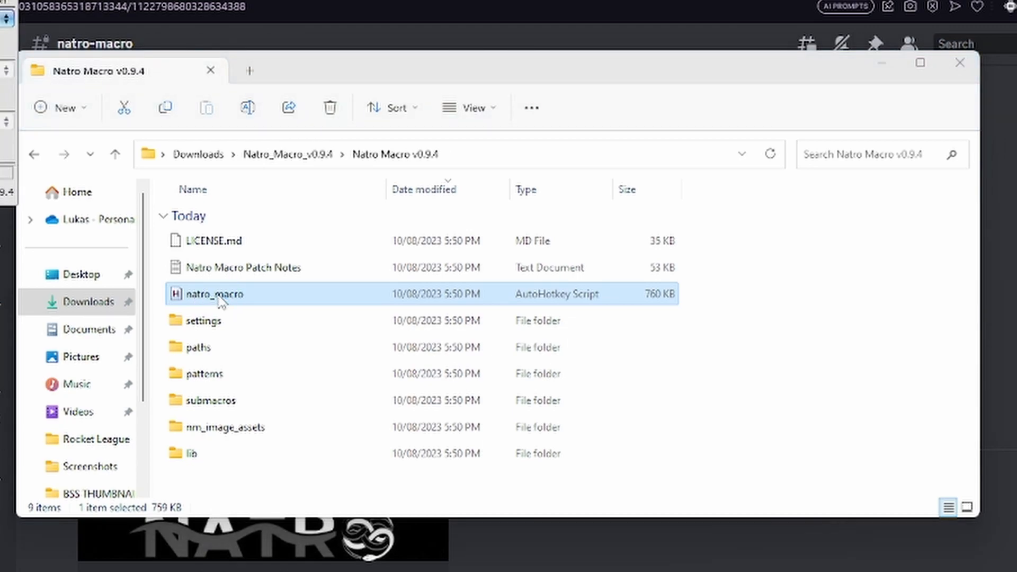
- Launch natro_macro.ahk and browse its Boost, Misc and Gather pages
double_click(225, 294)
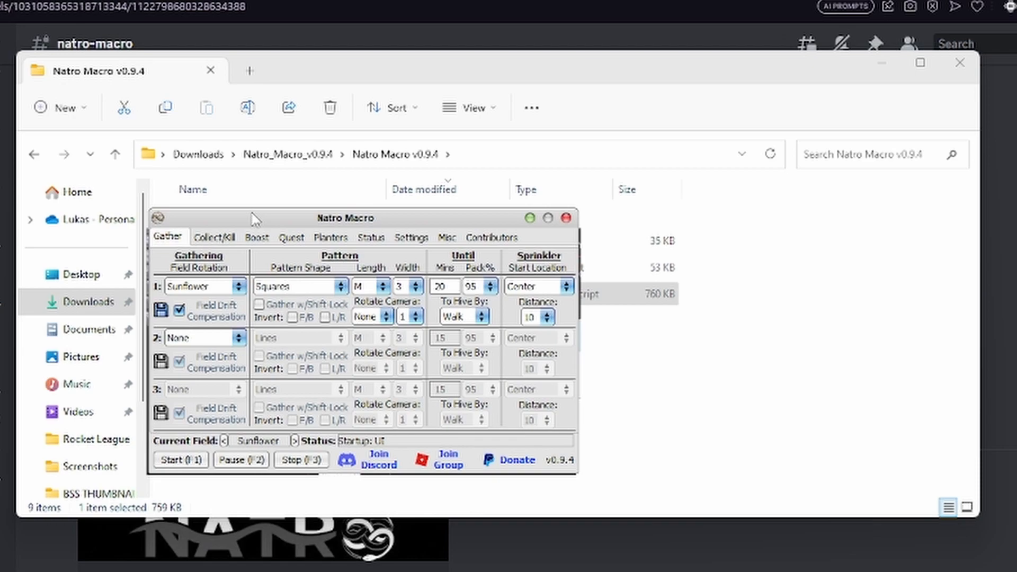
left_click(256, 237)
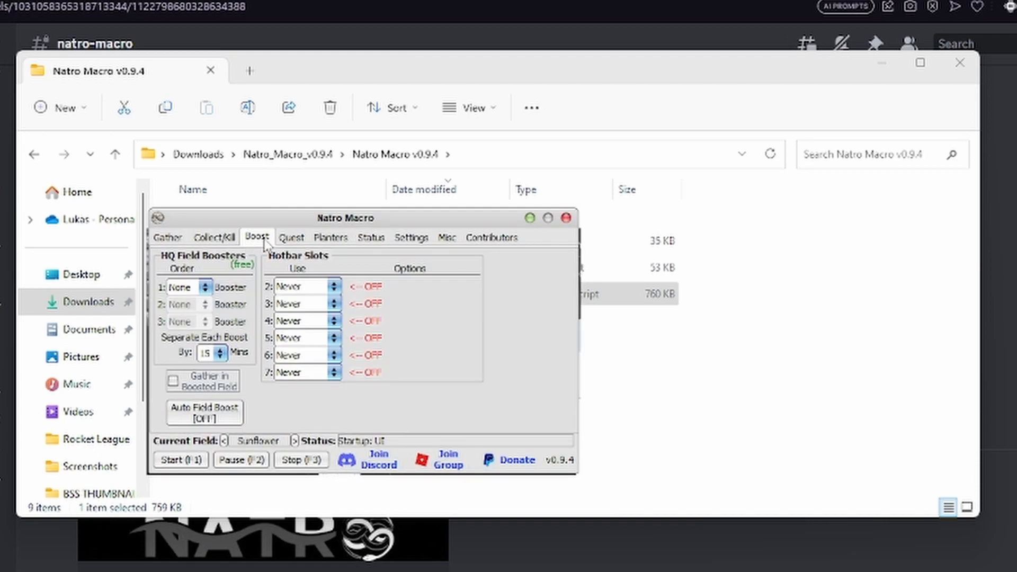
left_click(446, 237)
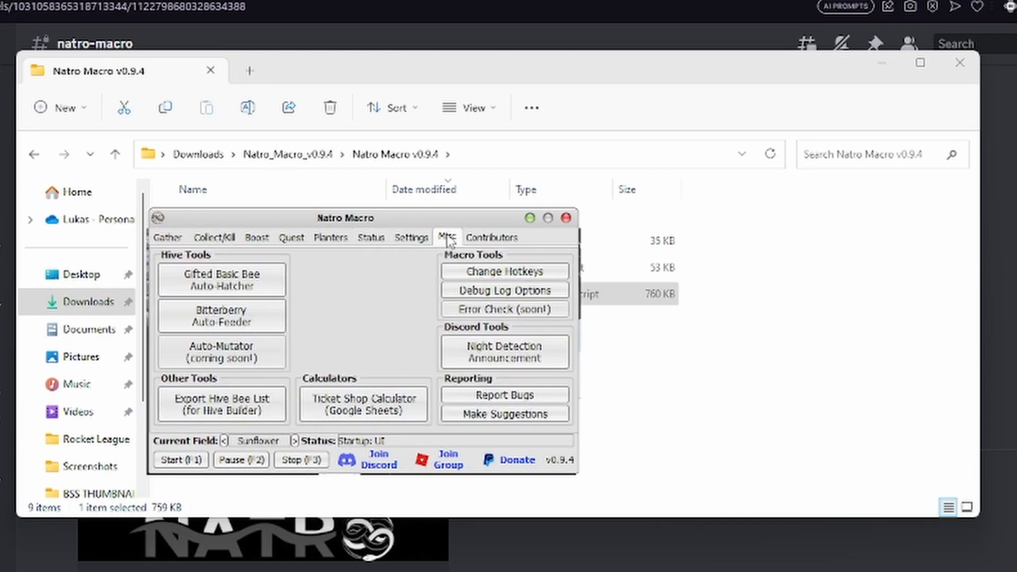
left_click(168, 238)
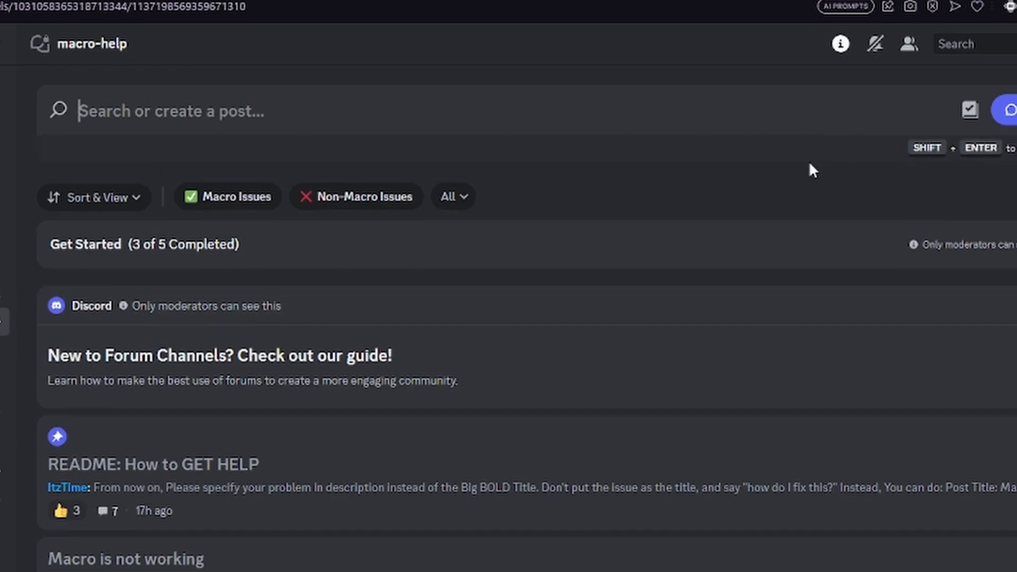
mouse_move(498, 178)
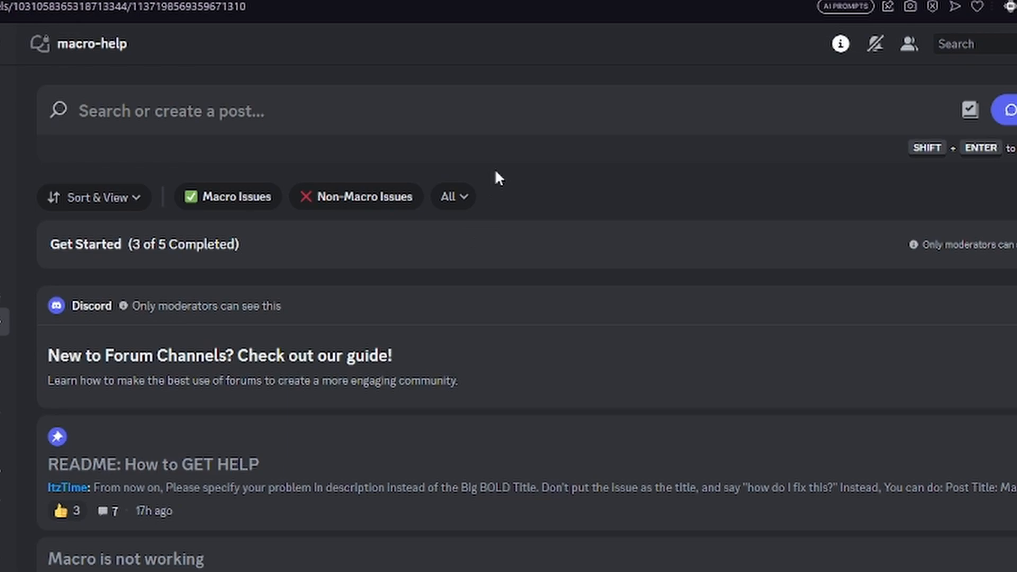
mouse_move(350, 185)
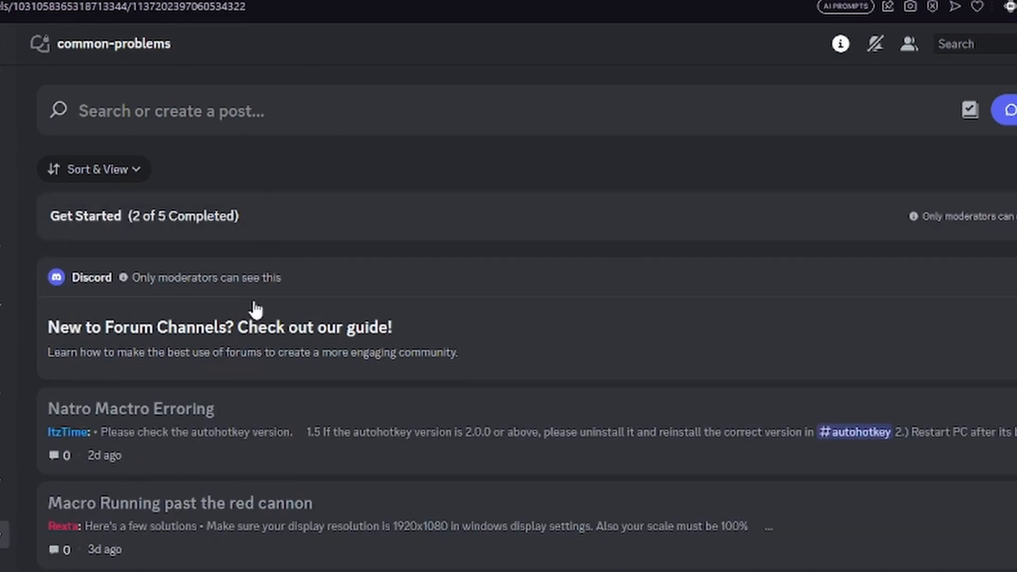
mouse_move(206, 564)
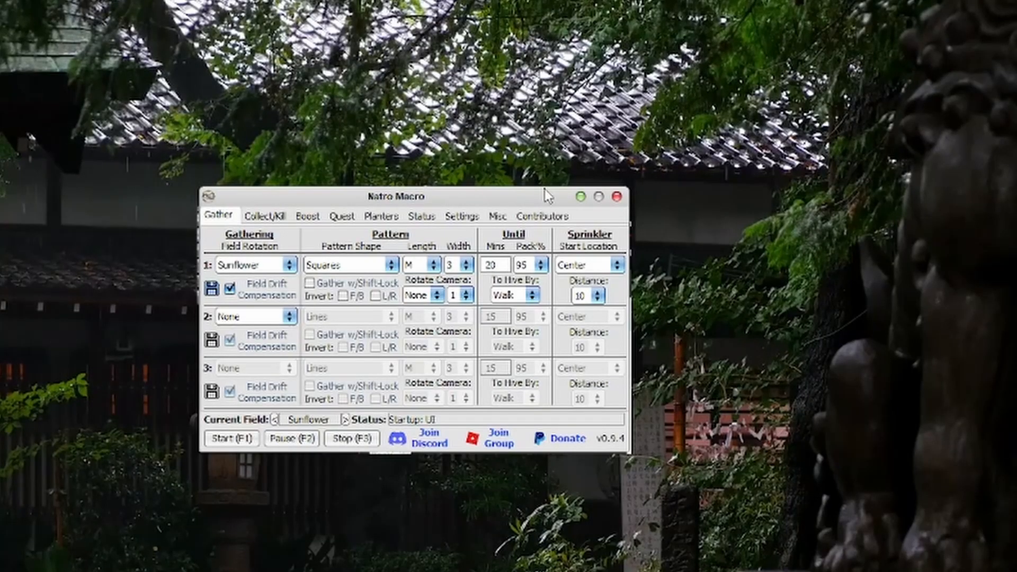
mouse_move(486, 179)
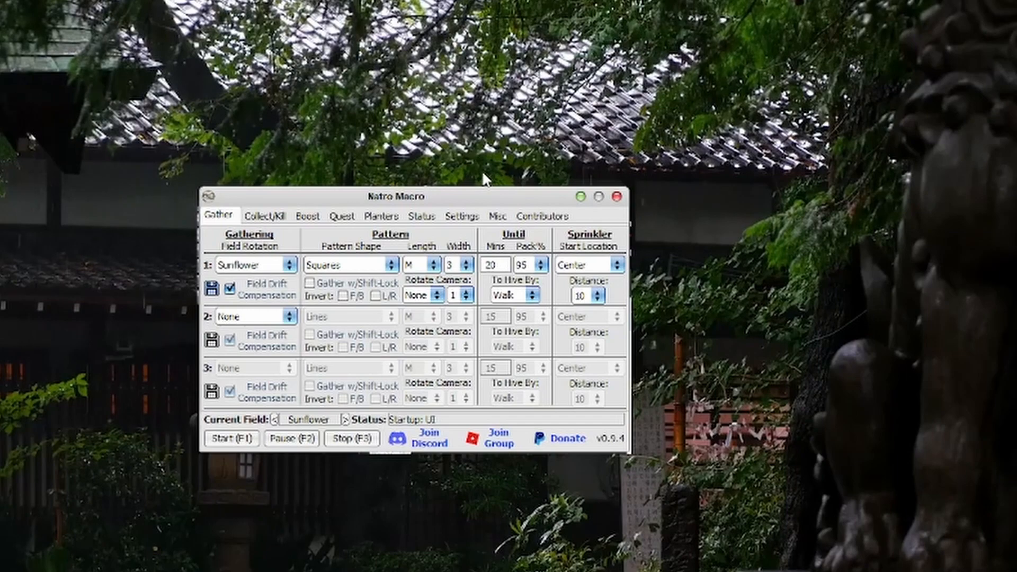